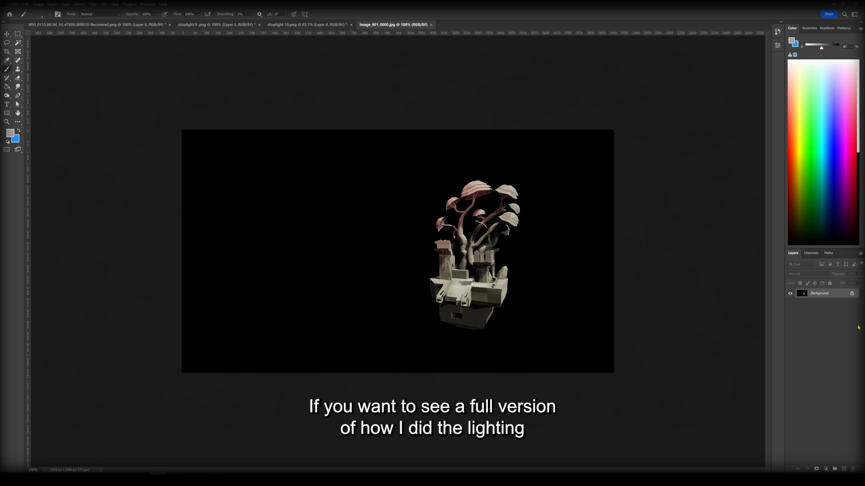
- Add a new layer to hold the purple draw-over sketch for the towers
left_click(356, 29)
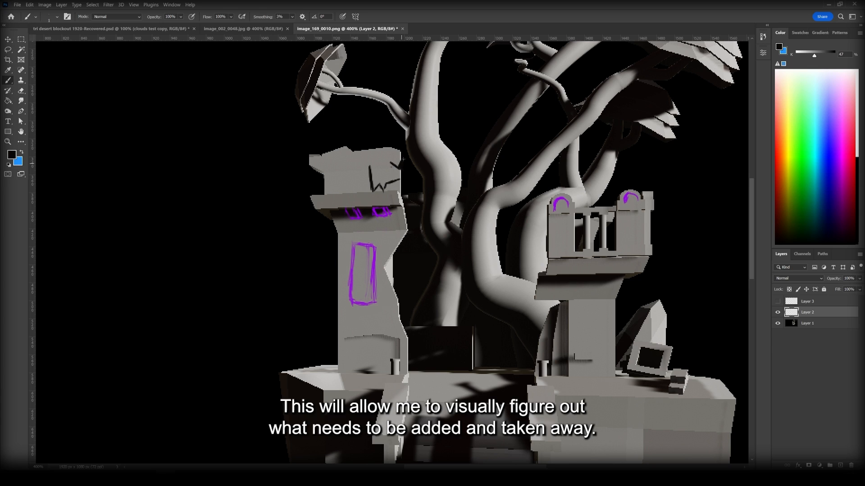